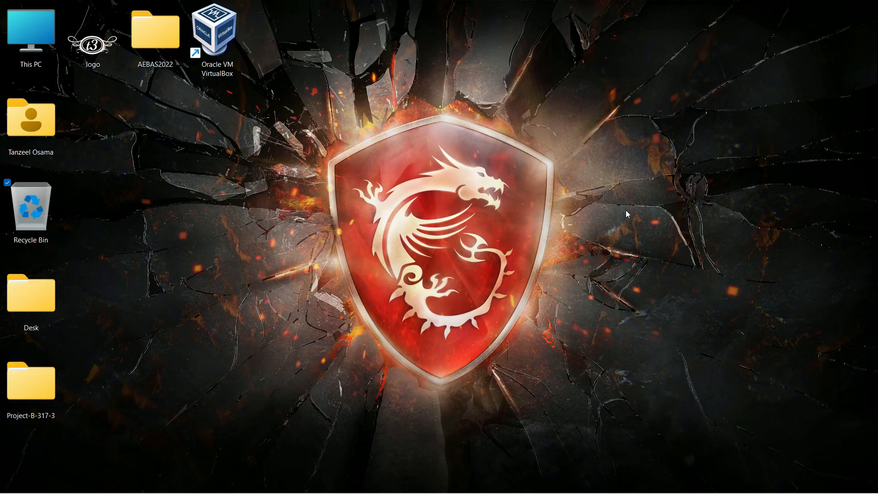
pyautogui.moveTo(631, 211)
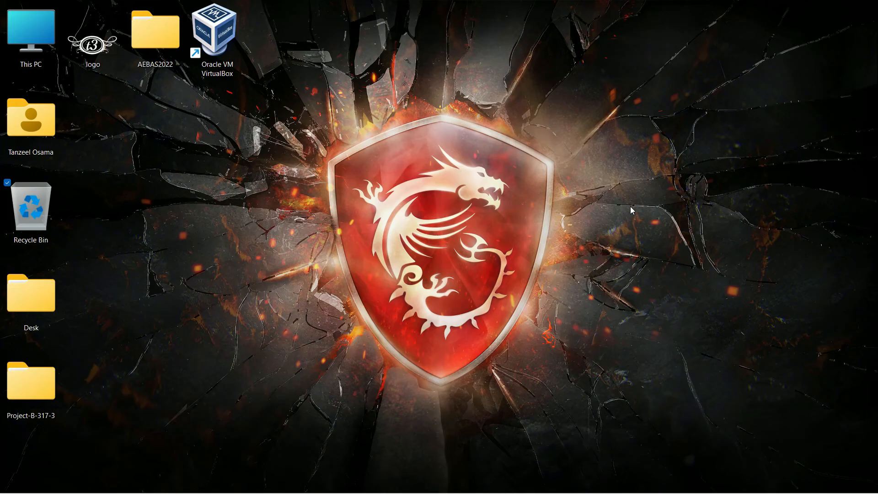
# Step: Show the context menu for the This PC desktop icon
pyautogui.rightClick(31, 28)
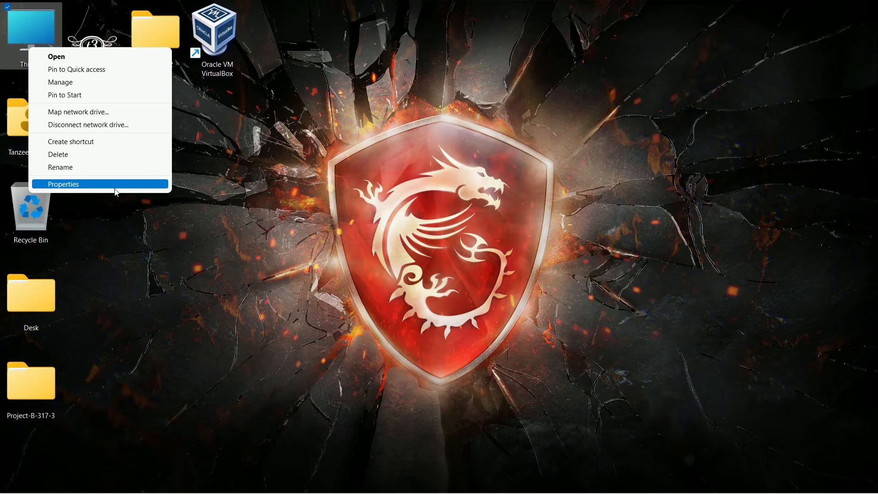
# Step: Choose Properties to reach the System About page listing TanzeelOsamaMSI's specifications
pyautogui.click(63, 184)
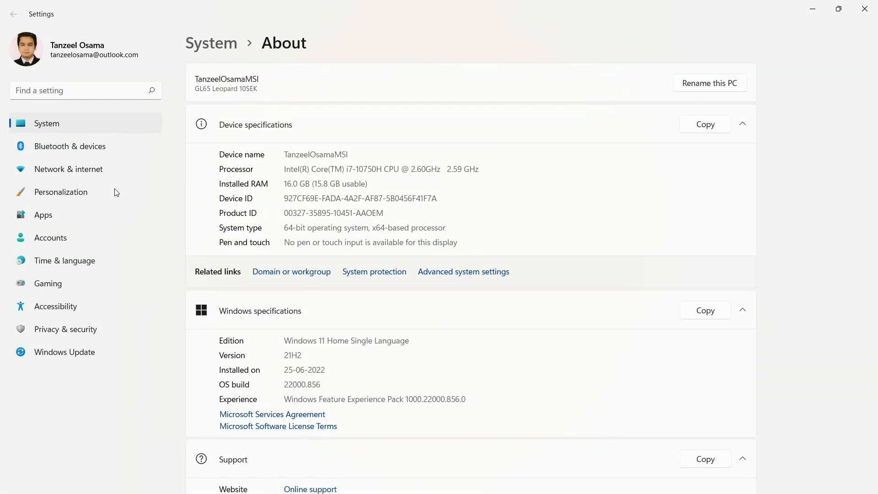
pyautogui.moveTo(284, 156)
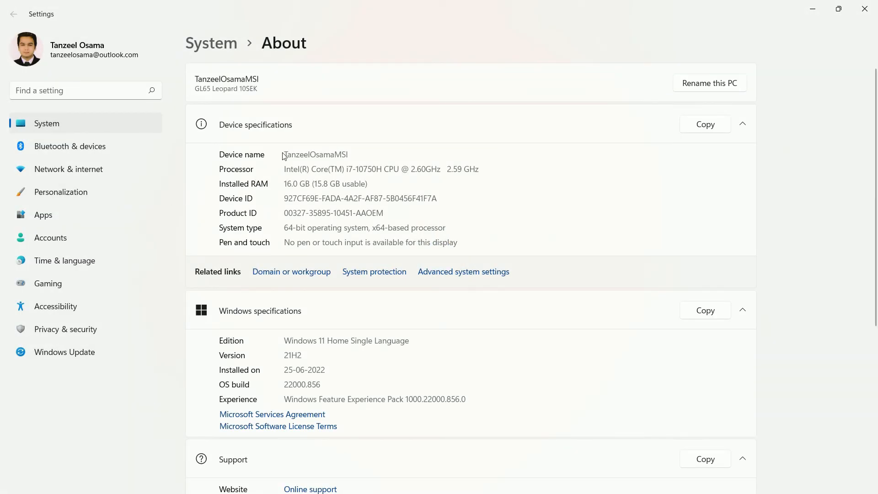
pyautogui.moveTo(331, 163)
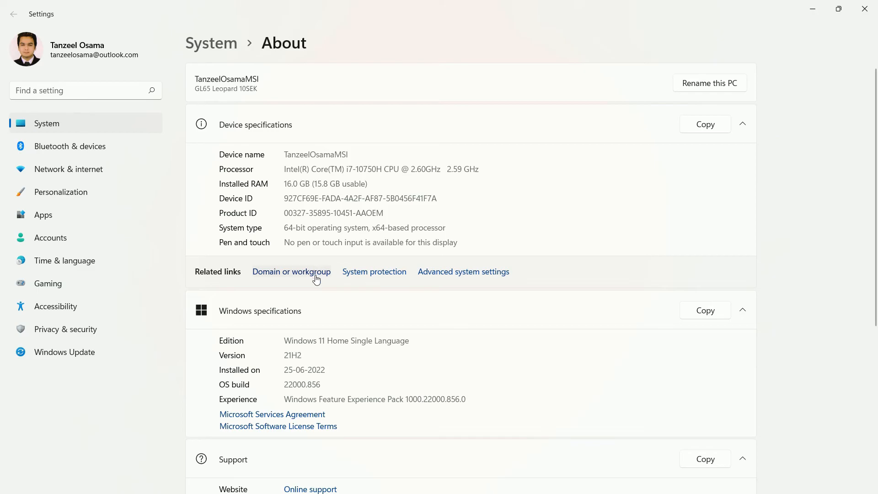
# Step: Enter 'Tanzeel's Computer' as the computer description in System Properties and apply it
pyautogui.click(291, 271)
pyautogui.write('Tanzeel')
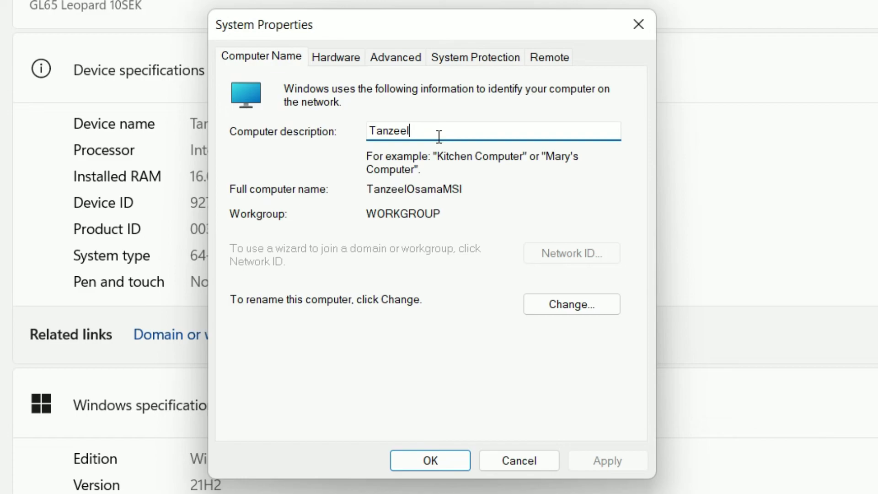
pyautogui.write("'s")
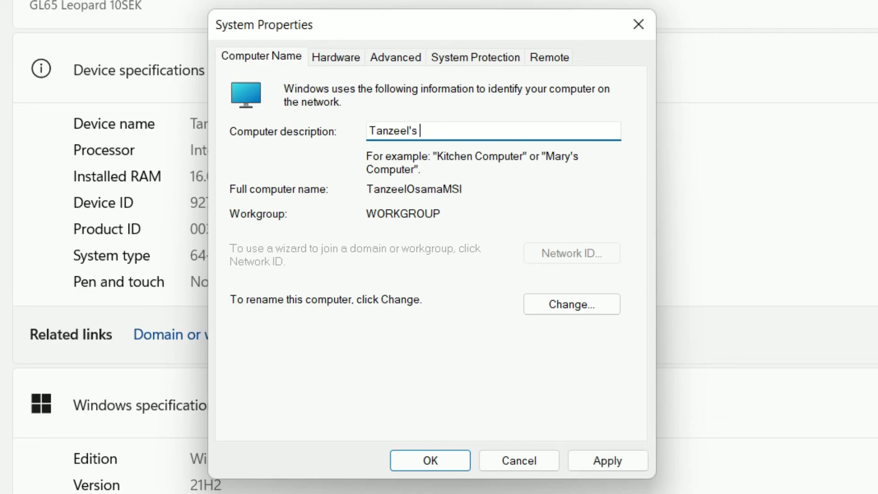
pyautogui.write('Computer')
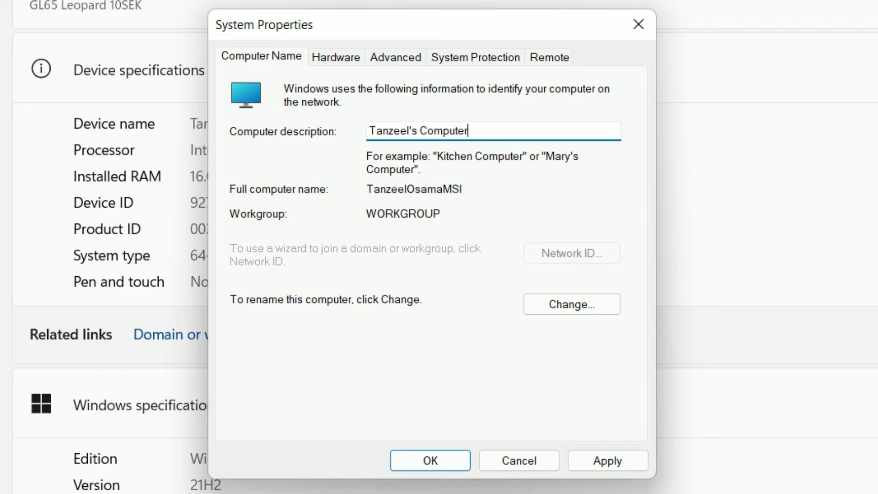
pyautogui.tripleClick(417, 131)
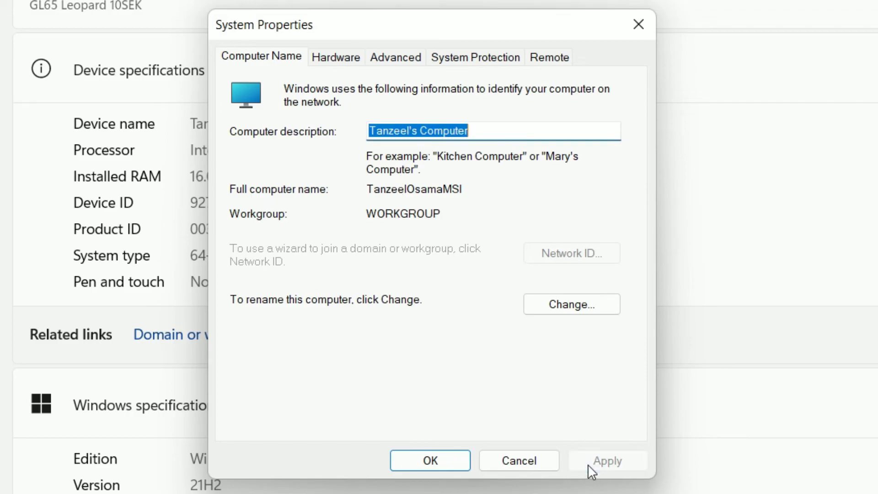
pyautogui.click(517, 460)
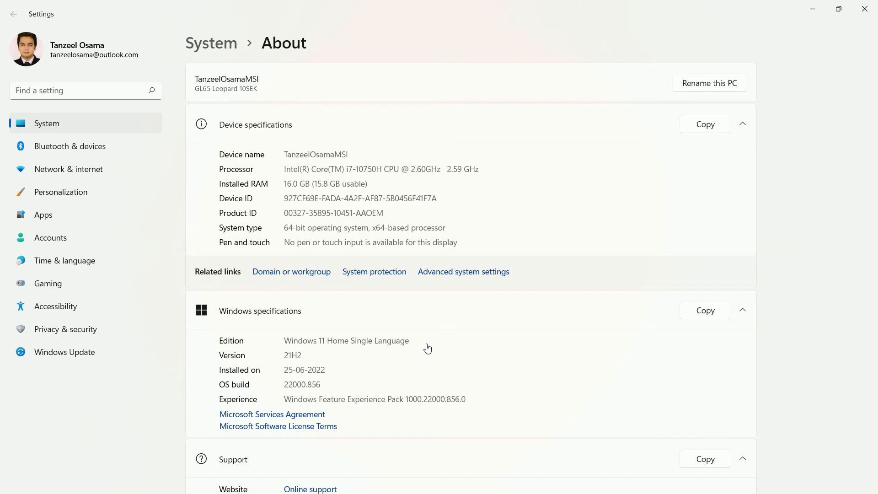
pyautogui.moveTo(310, 276)
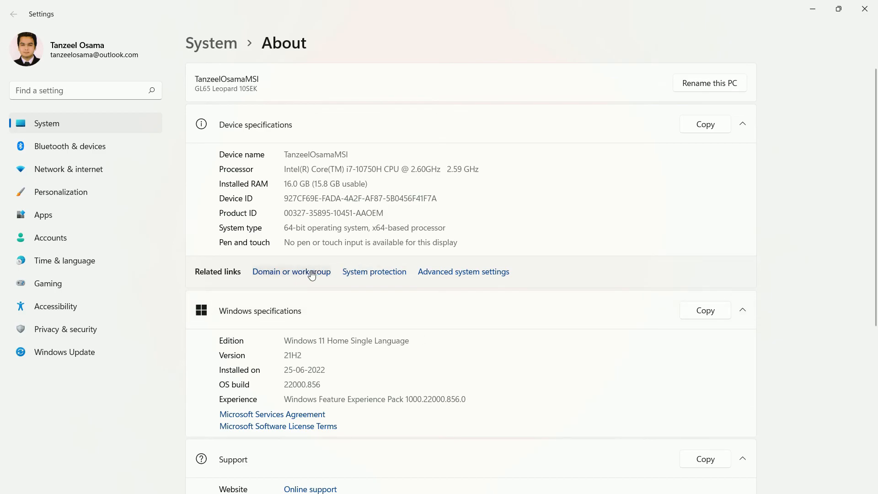
pyautogui.moveTo(471, 210)
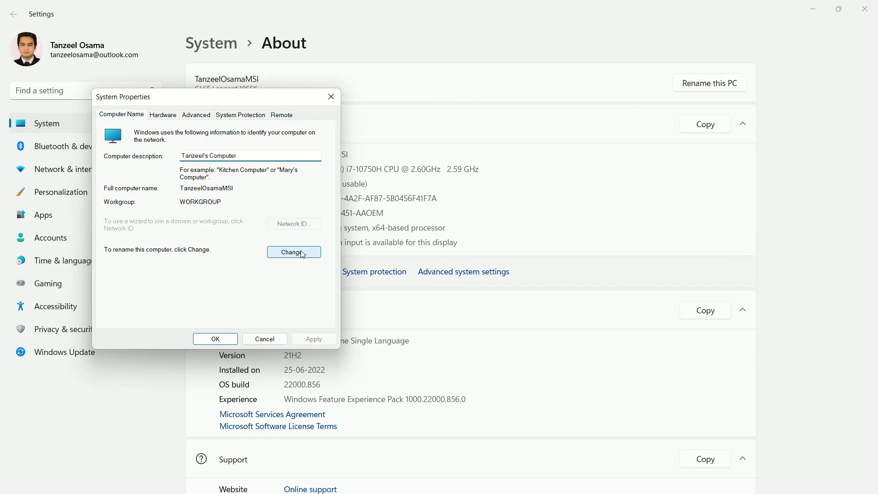
pyautogui.click(235, 155)
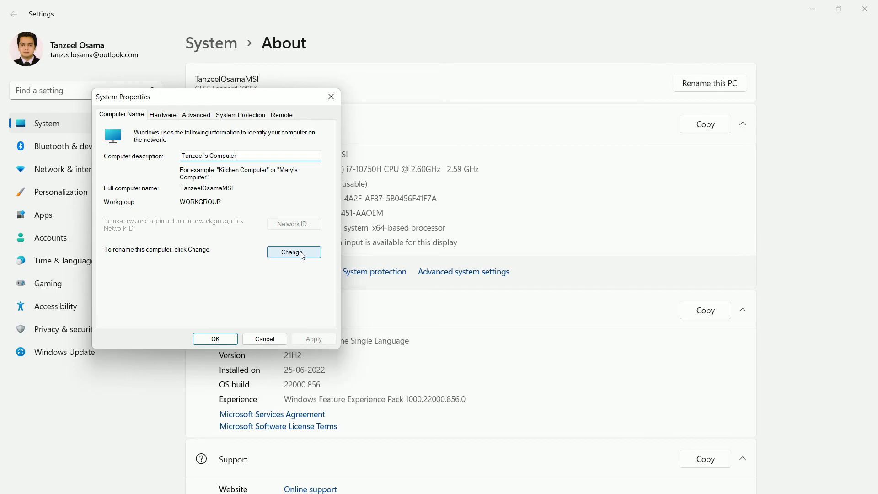
pyautogui.click(293, 253)
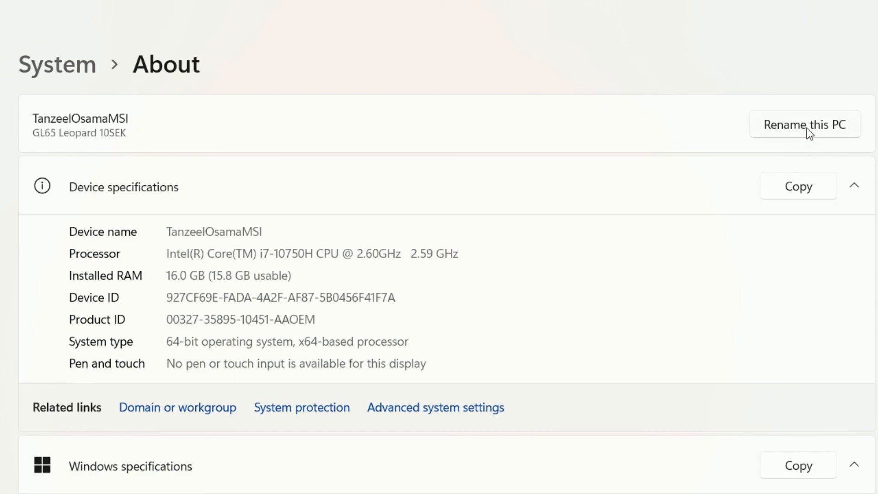
# Step: Rename the PC to TanzeelOsama and restart now so the change takes effect
pyautogui.click(805, 124)
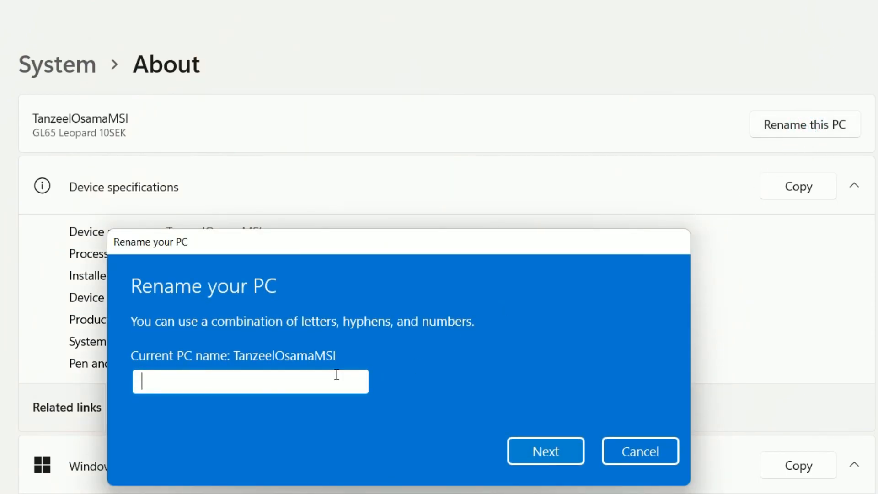
pyautogui.write('Tanz')
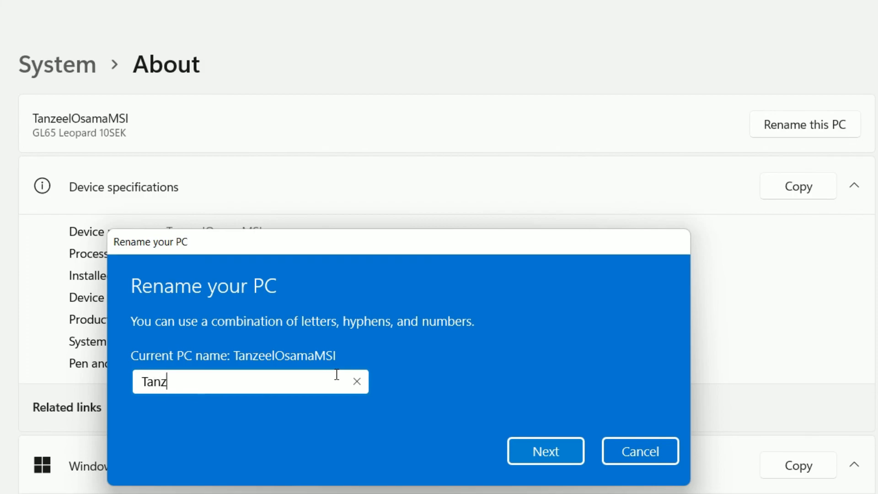
pyautogui.write('eelOsama')
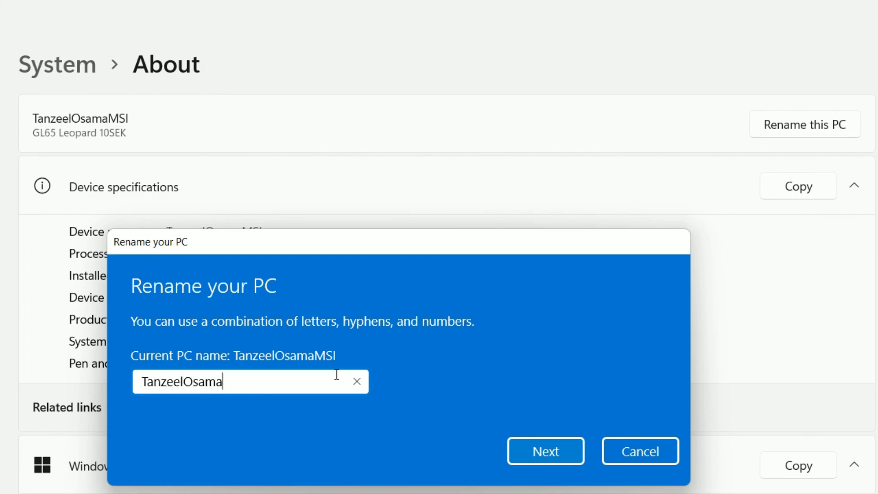
pyautogui.click(545, 450)
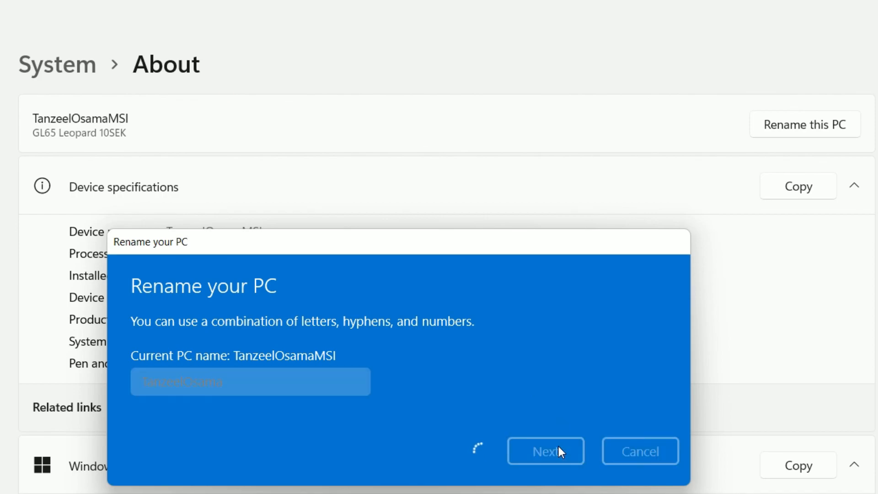
pyautogui.click(545, 450)
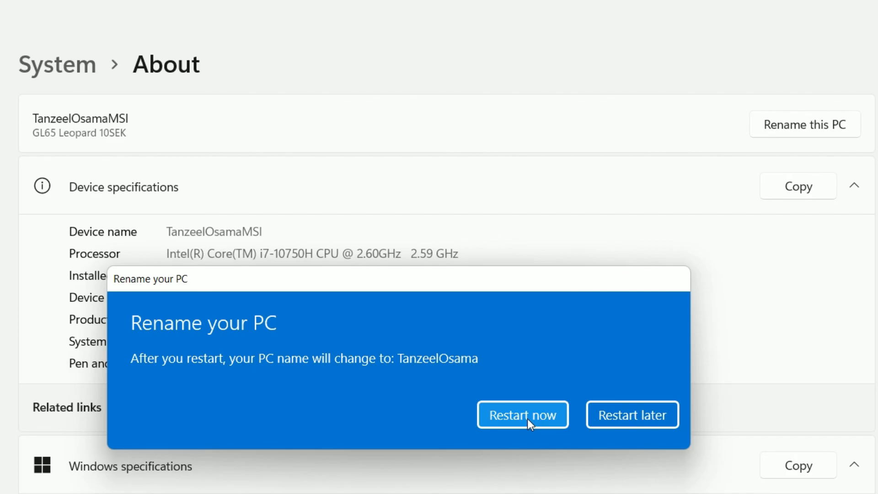
pyautogui.click(522, 415)
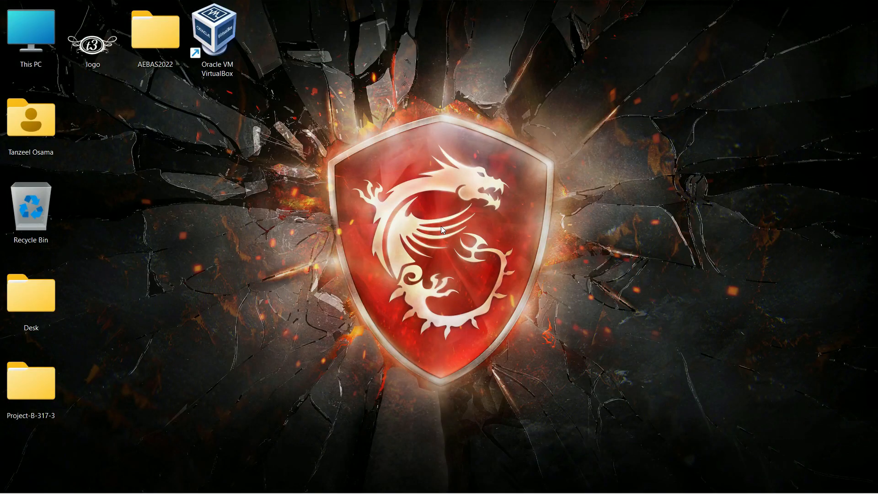
# Step: Reopen About after the restart and highlight the device name TanzeelOsama to confirm it
pyautogui.click(31, 31)
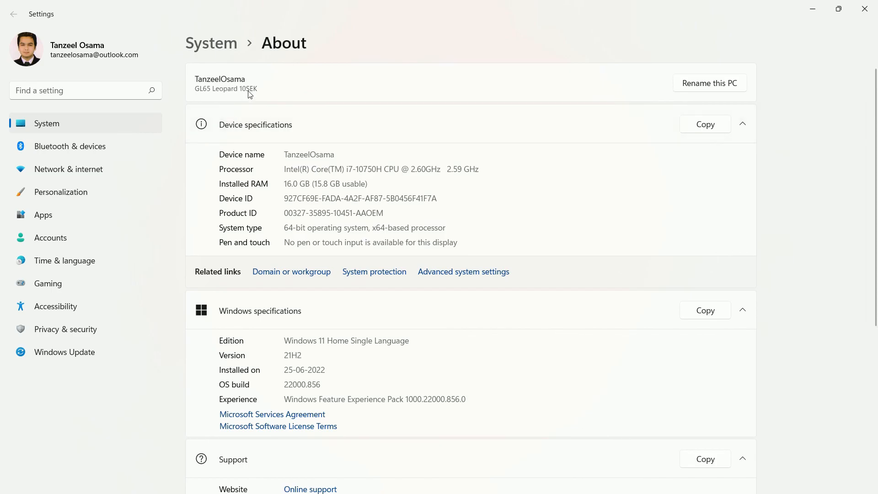
pyautogui.moveTo(286, 165)
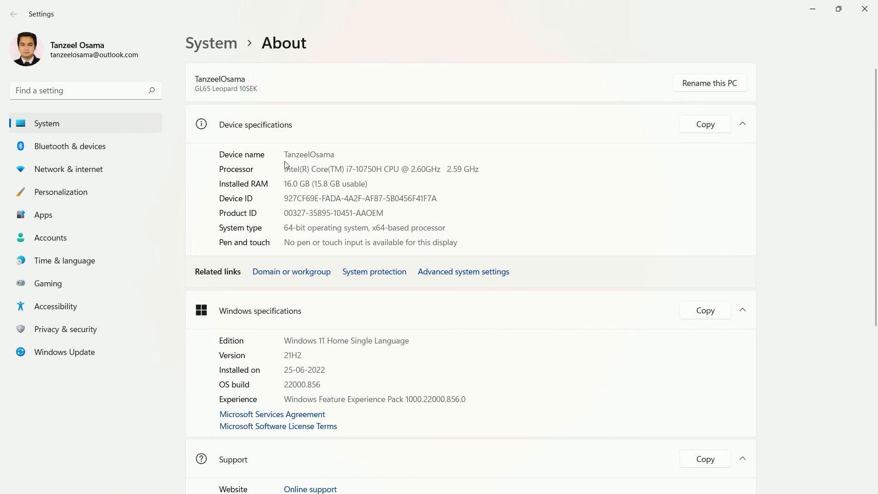
pyautogui.doubleClick(308, 154)
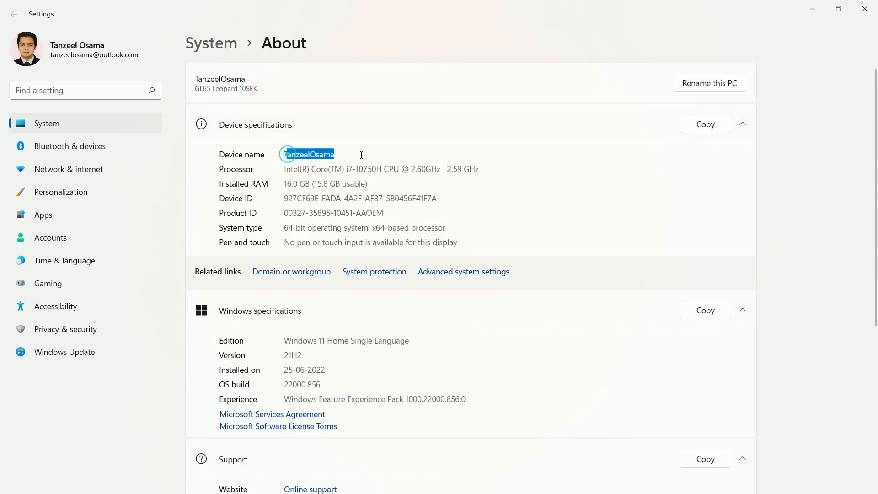